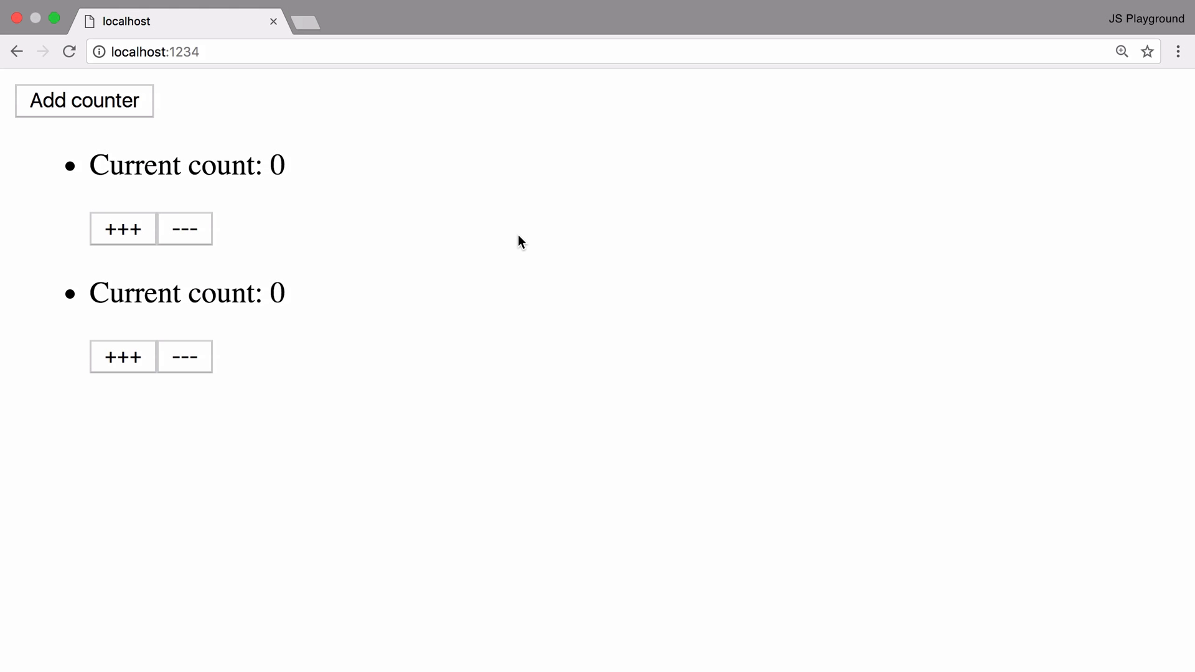
Raise the first counter's count from 0 to 2 with its +++ button
{"action": "left_click", "coordinate": [122, 229]}
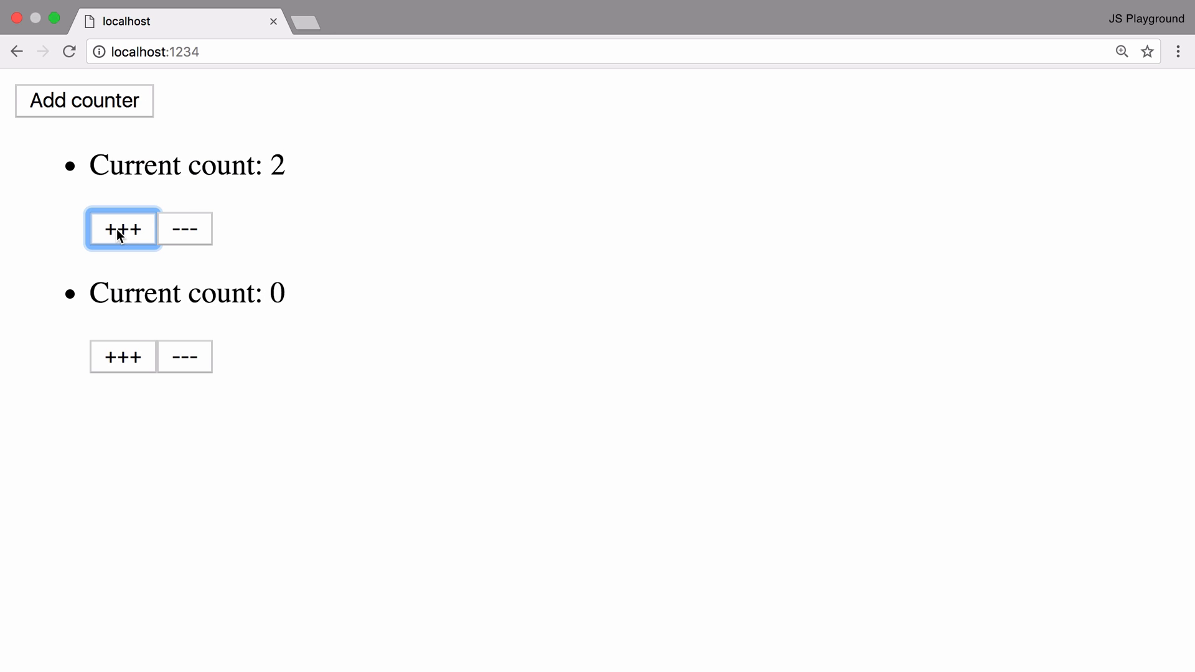
{"action": "left_click", "coordinate": [184, 356]}
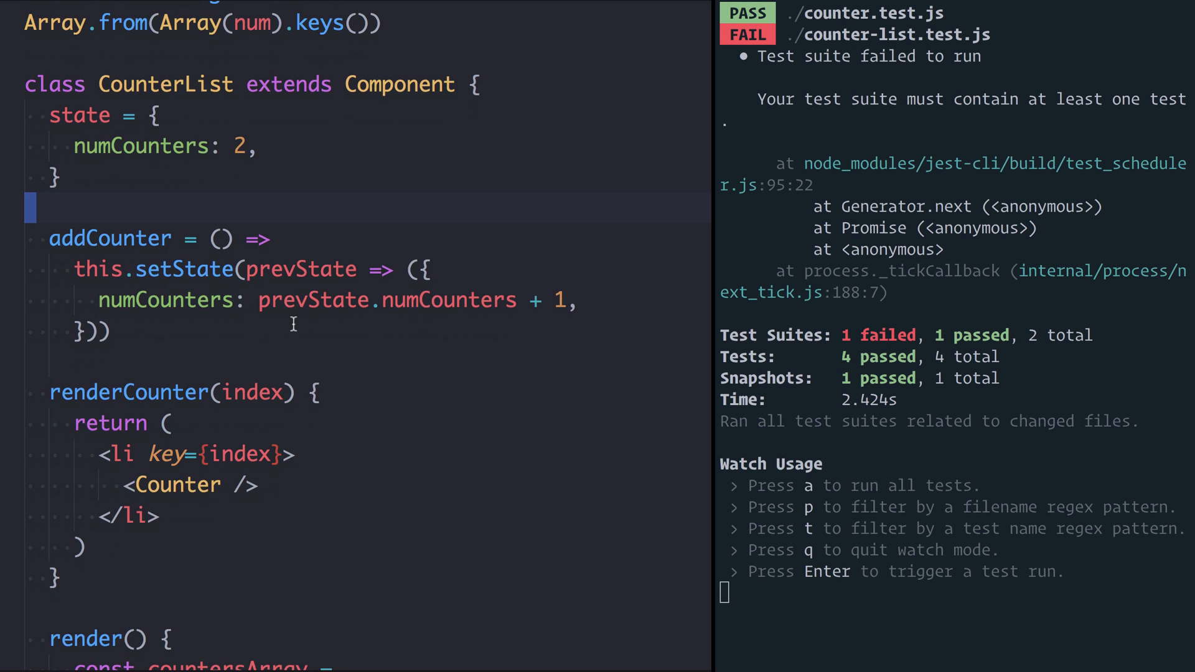
{"action": "scroll", "scroll_direction": "down", "scroll_amount": 3}
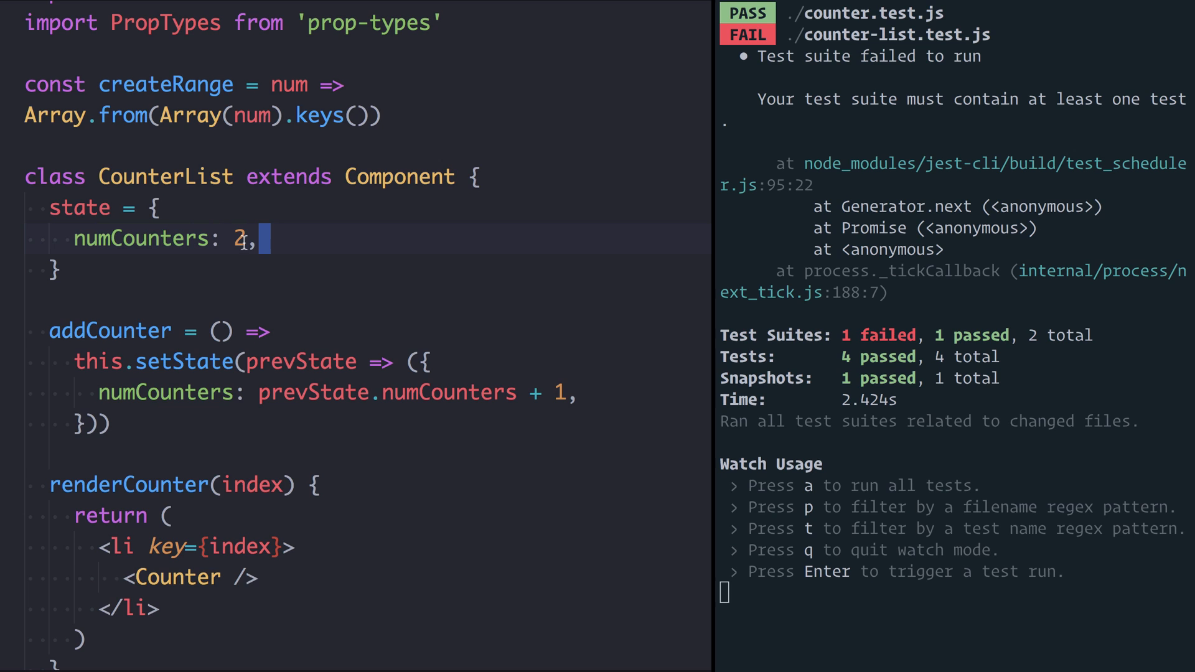
{"action": "scroll", "scroll_direction": "down", "scroll_amount": 3}
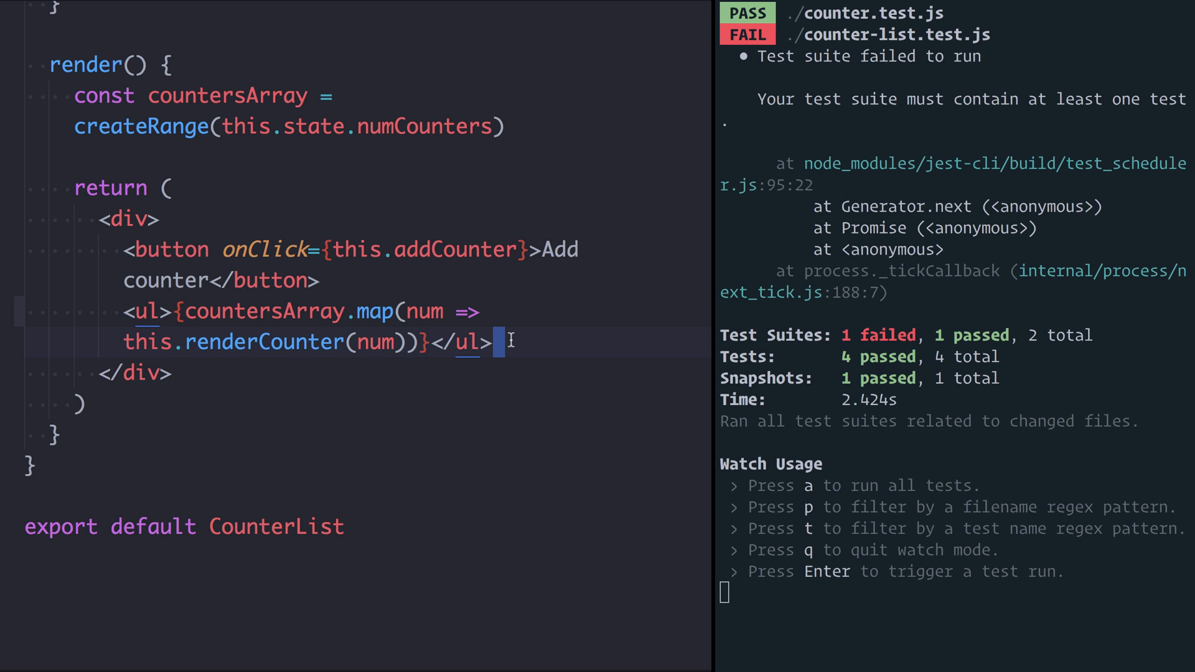
{"action": "scroll", "scroll_direction": "down", "scroll_amount": 3}
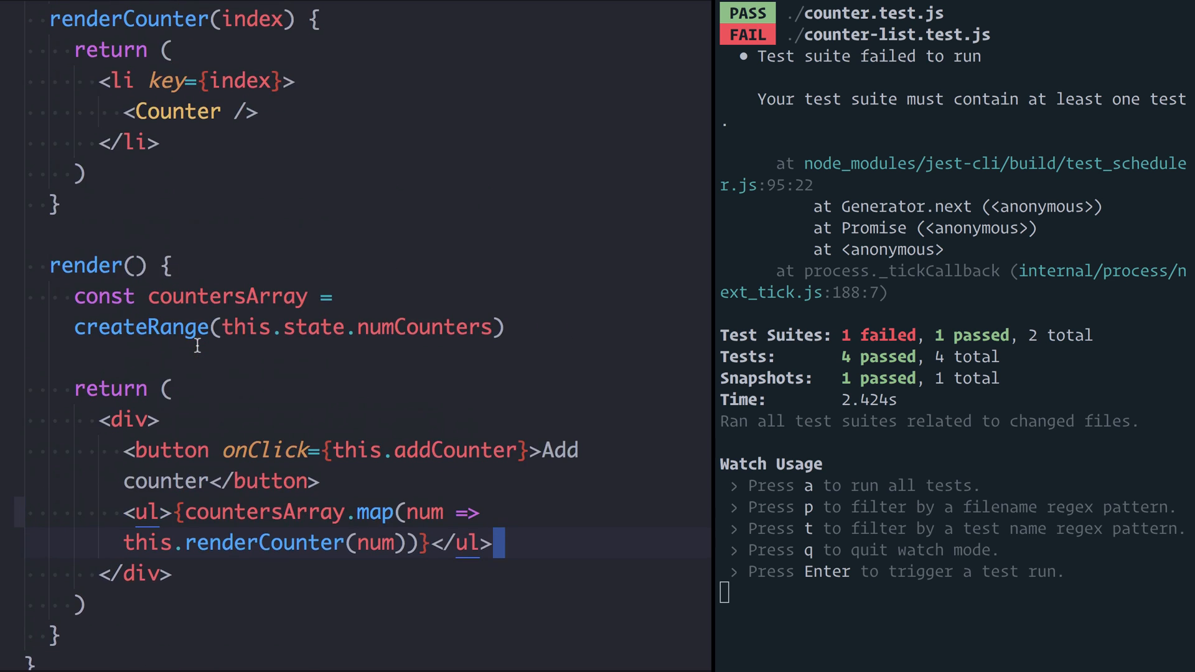
{"action": "scroll", "scroll_direction": "down", "scroll_amount": 3}
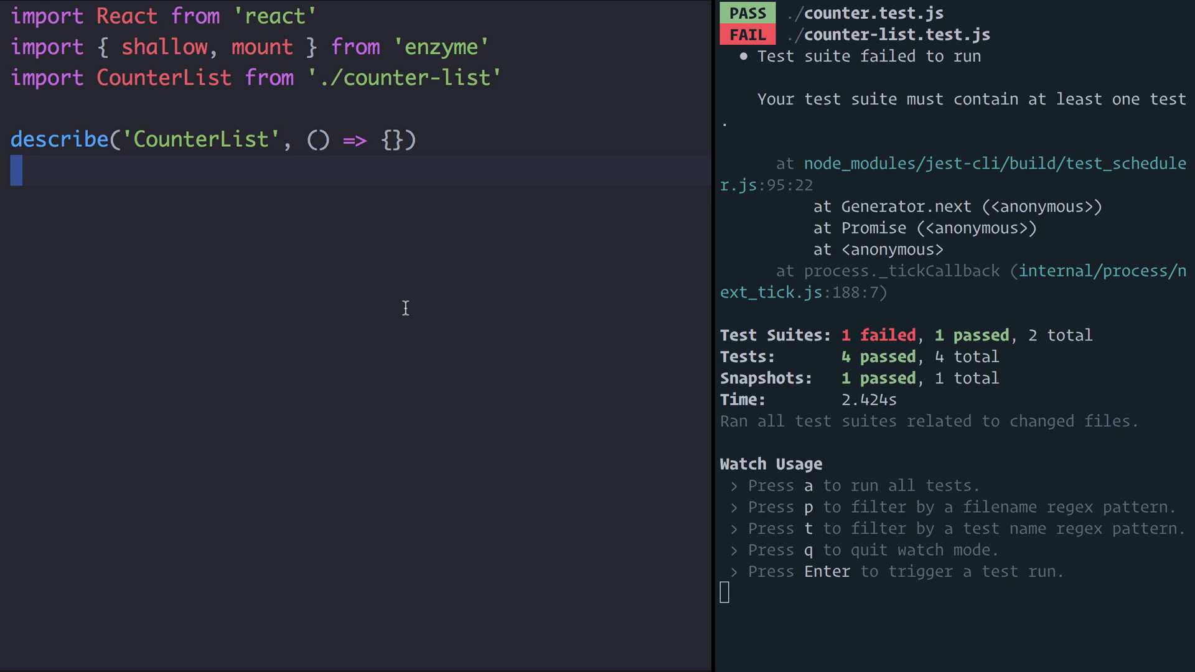
{"action": "mouse_move", "coordinate": [423, 235]}
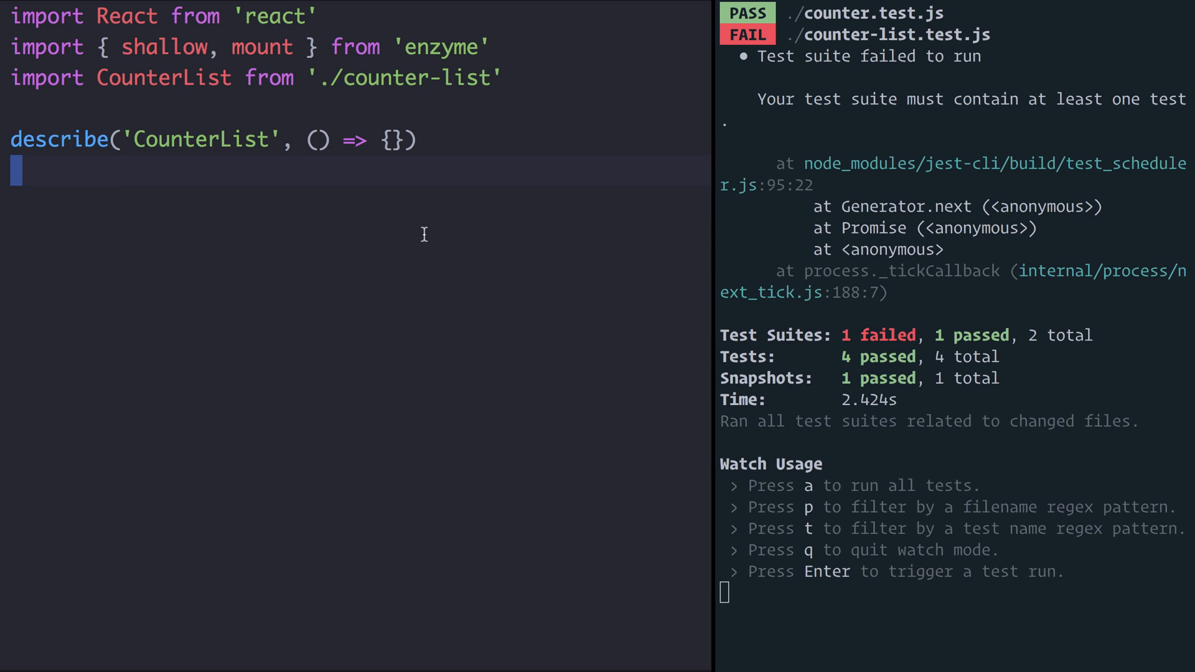
Start an it('just for demo!') test defining shallowWrapper = shallow(<CounterList />)
{"action": "key", "text": "Enter"}
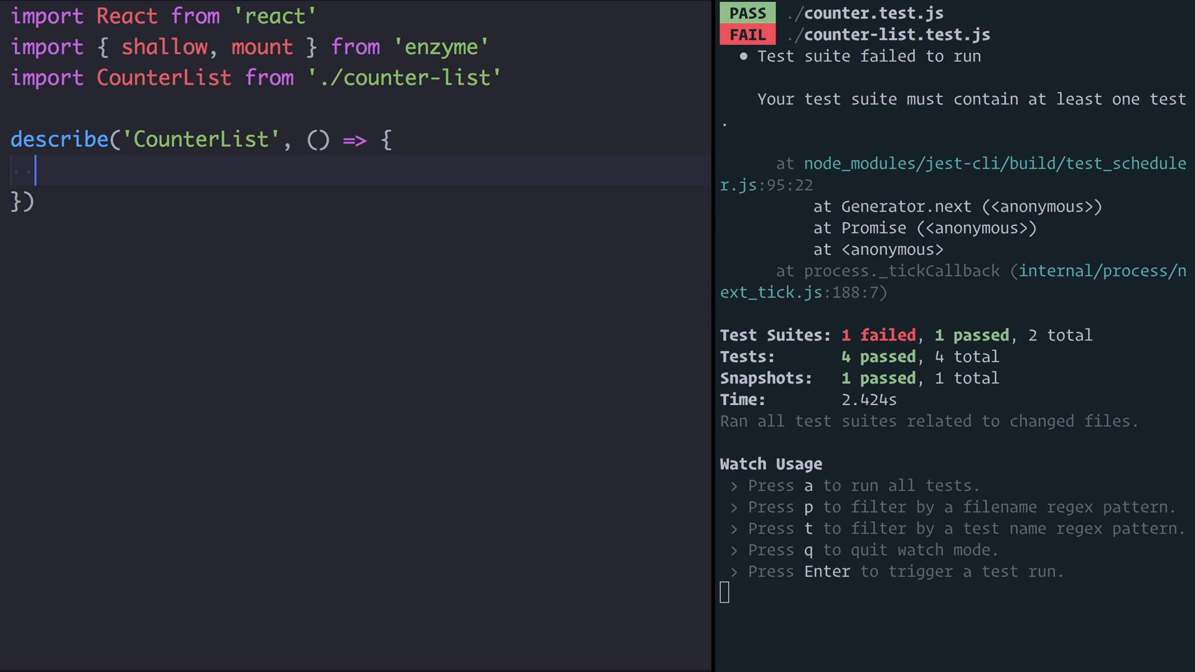
{"action": "type", "text": "it("}
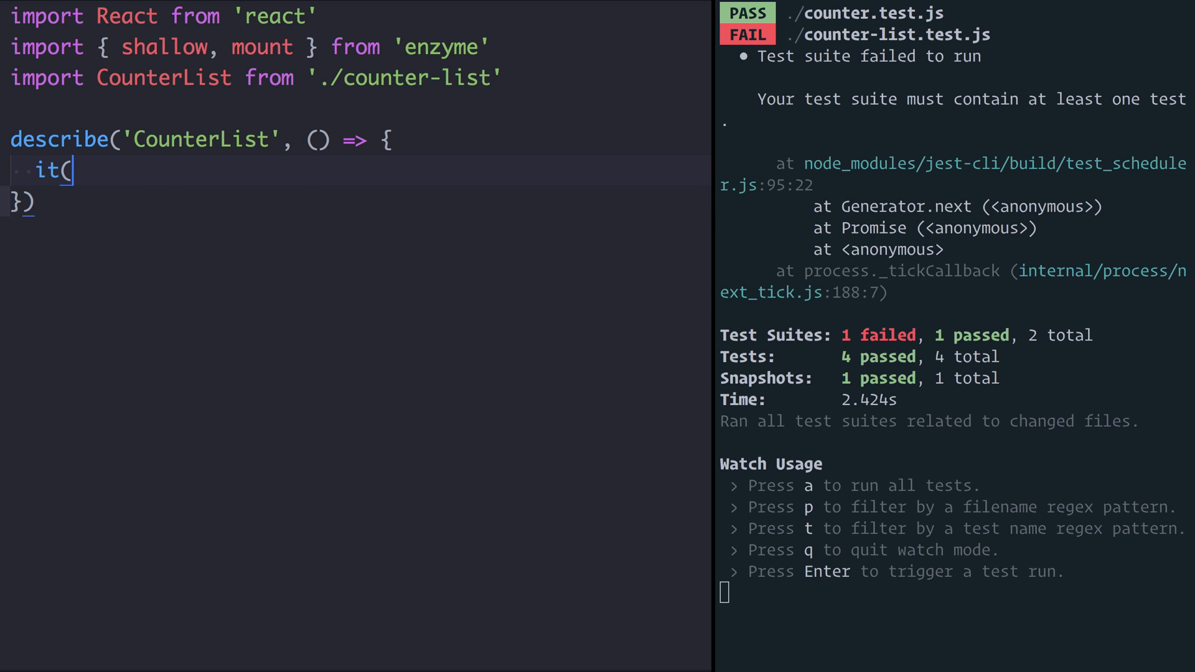
{"action": "type", "text": "'just for demo!', () => {"}
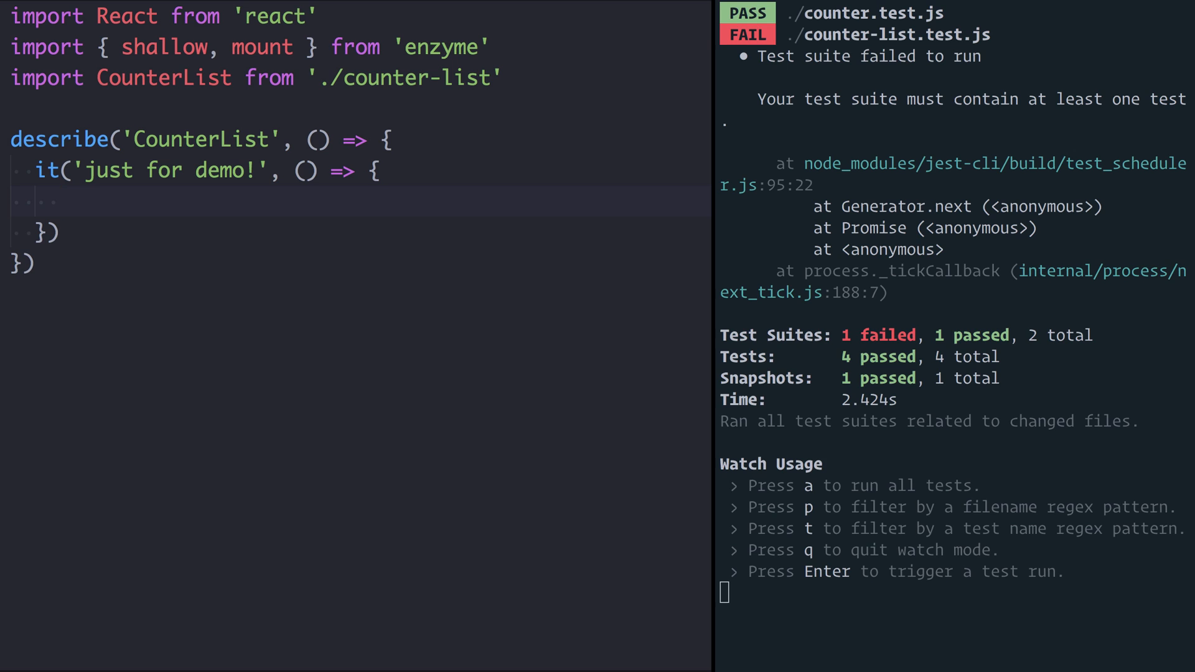
{"action": "type", "text": "const shallowWr"}
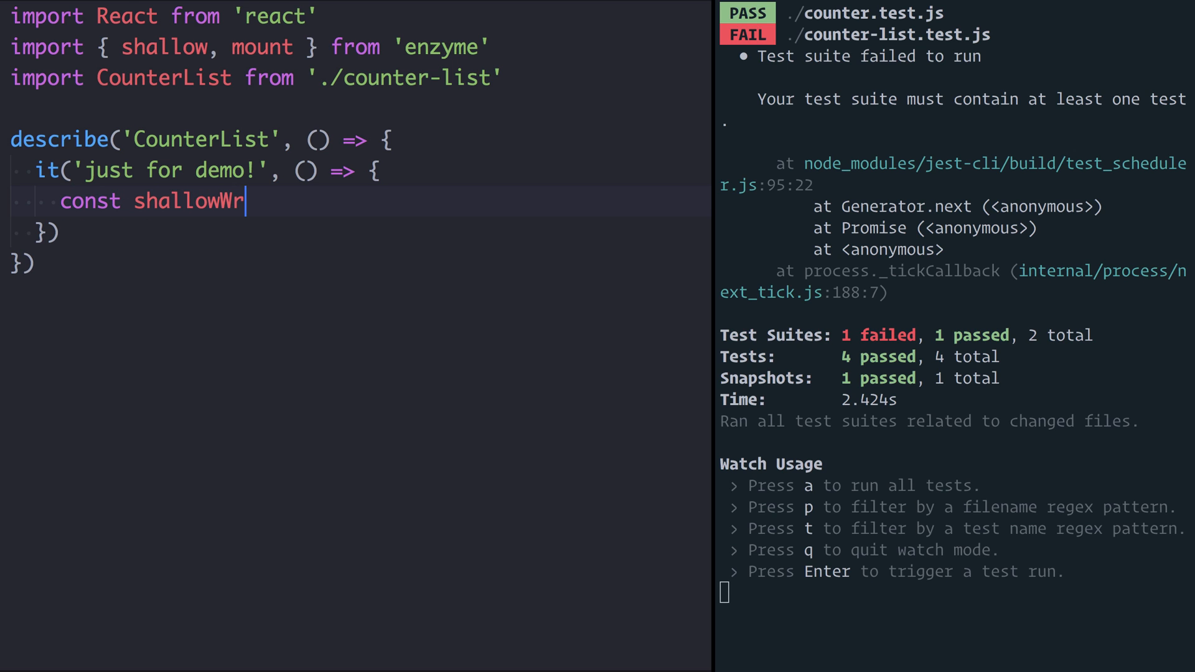
{"action": "type", "text": "apper = shallow"}
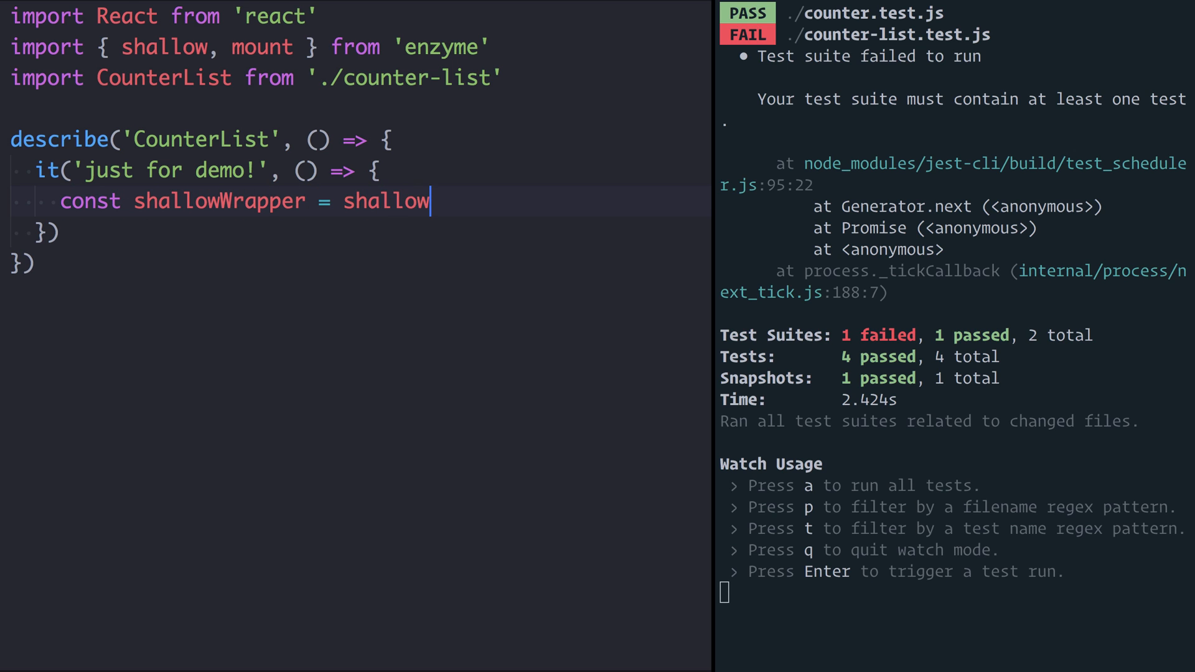
{"action": "type", "text": "(<"}
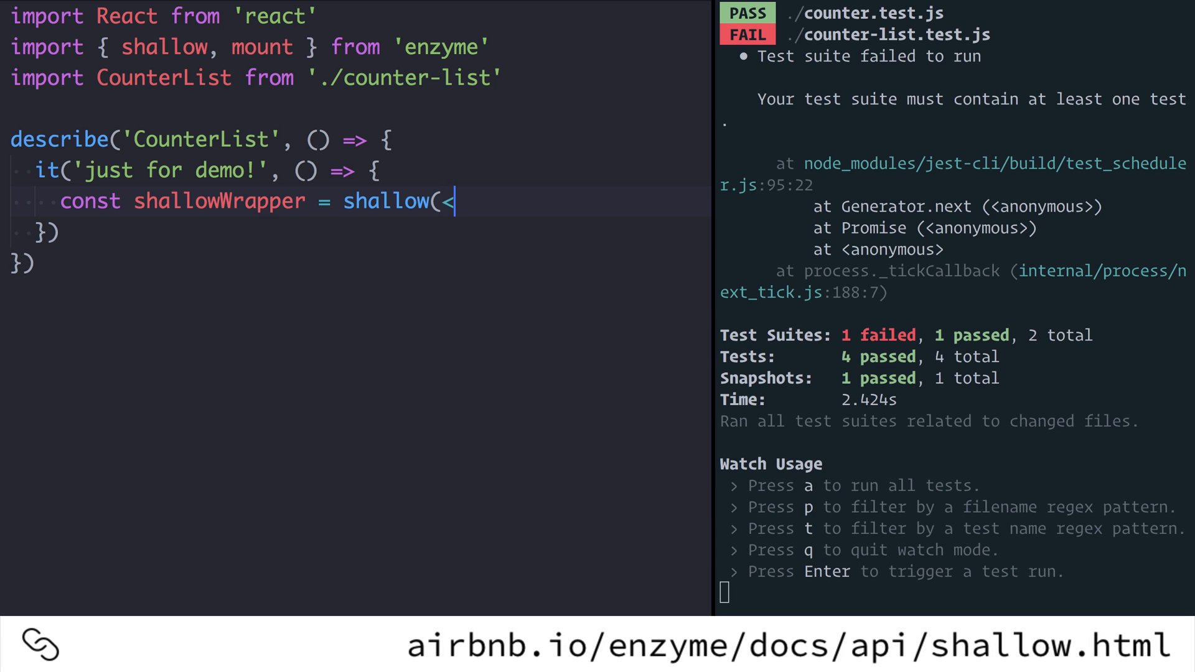
{"action": "type", "text": "CounterList />)"}
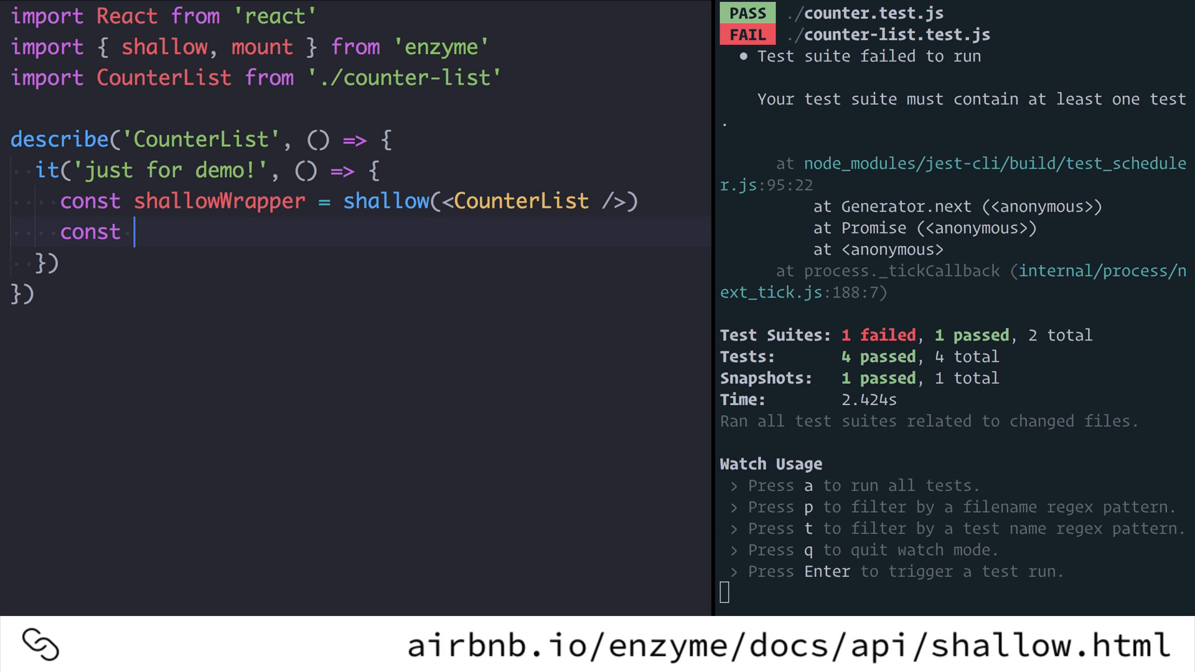
Define mountWrapper = mount(<CounterList />) in the same test
{"action": "type", "text": "mountWrapper ="}
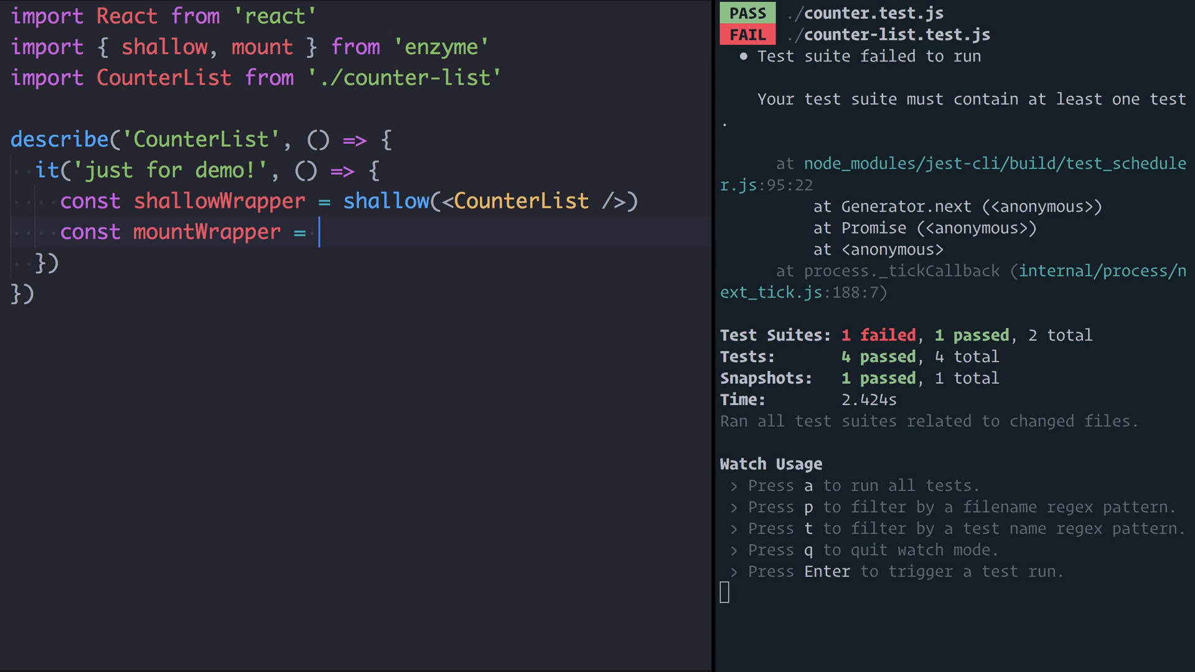
{"action": "type", "text": "mount(<Cou"}
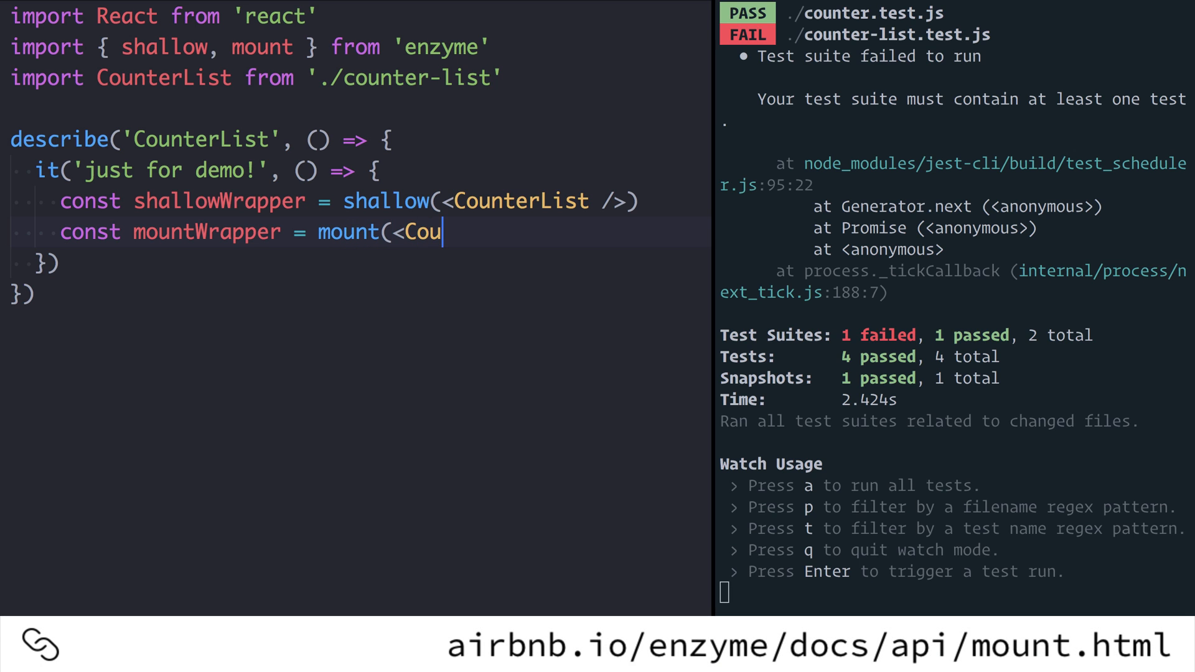
{"action": "type", "text": "nterList />"}
{"action": "type", "text": "console.log('shallow HTML', shallowWrapper.debug())"}
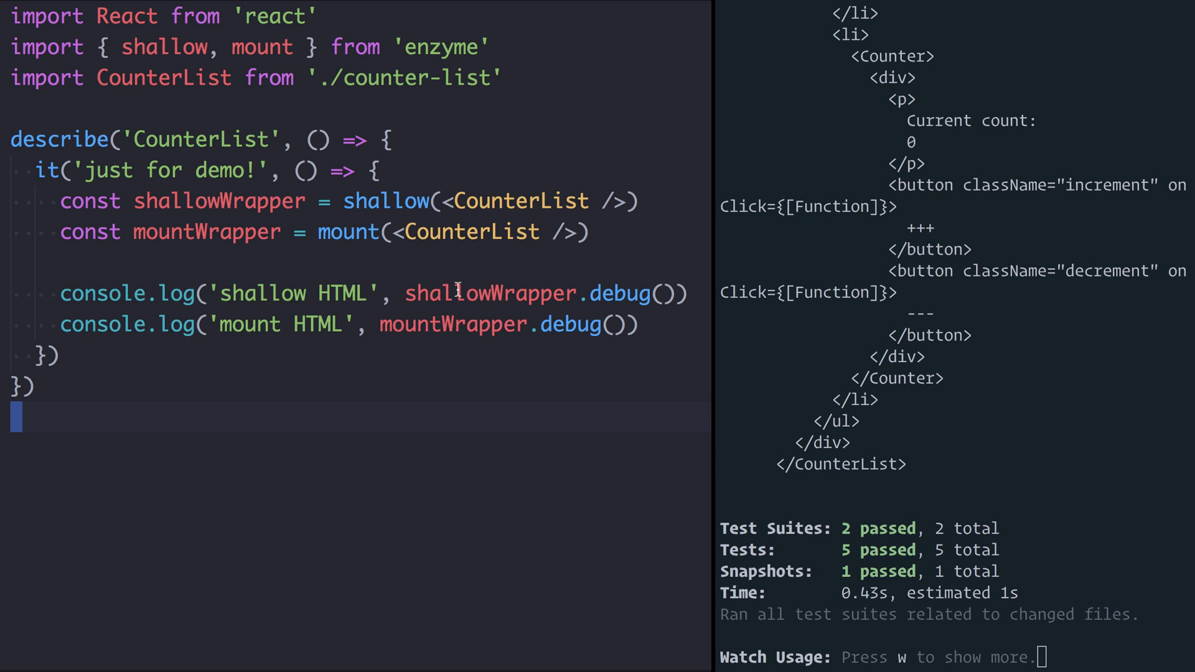
{"action": "mouse_move", "coordinate": [829, 245]}
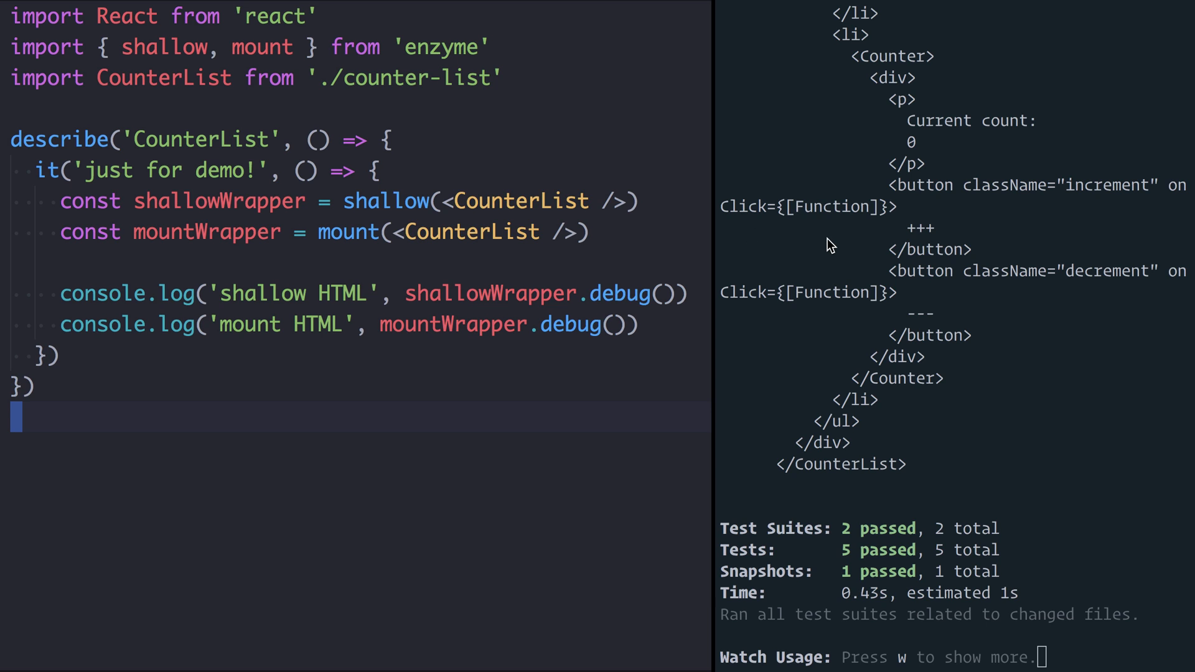
Review the shallow vs mount debug output, then select the test name for renaming
{"action": "scroll", "scroll_direction": "down", "scroll_amount": 3}
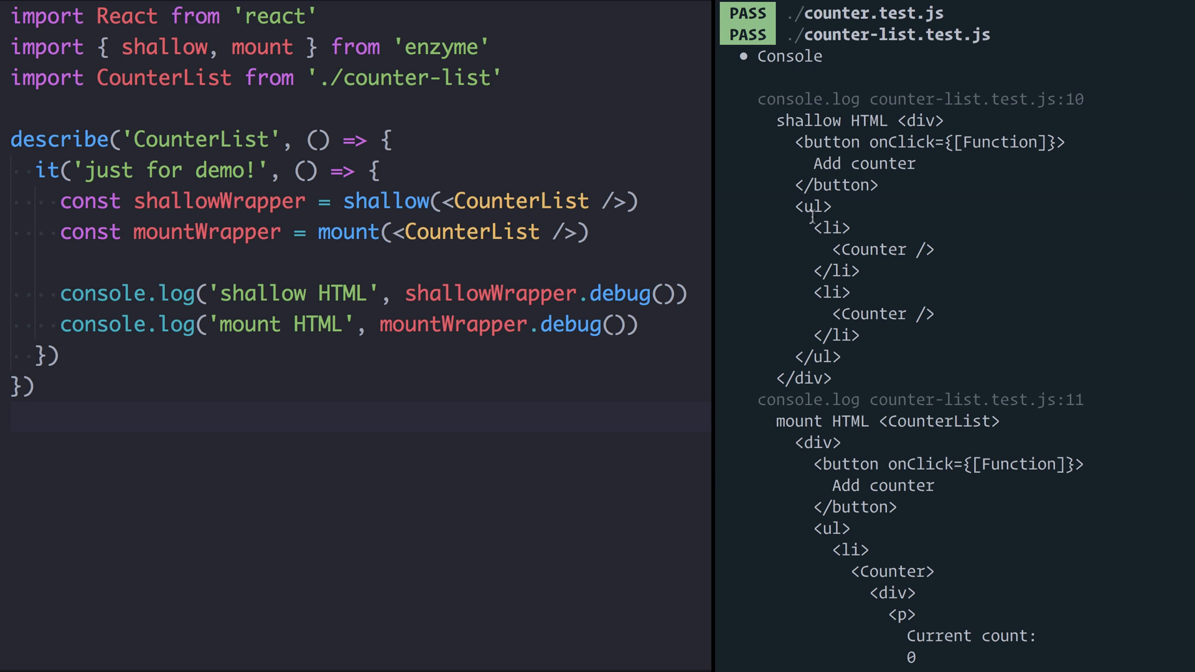
{"action": "double_click", "coordinate": [869, 249]}
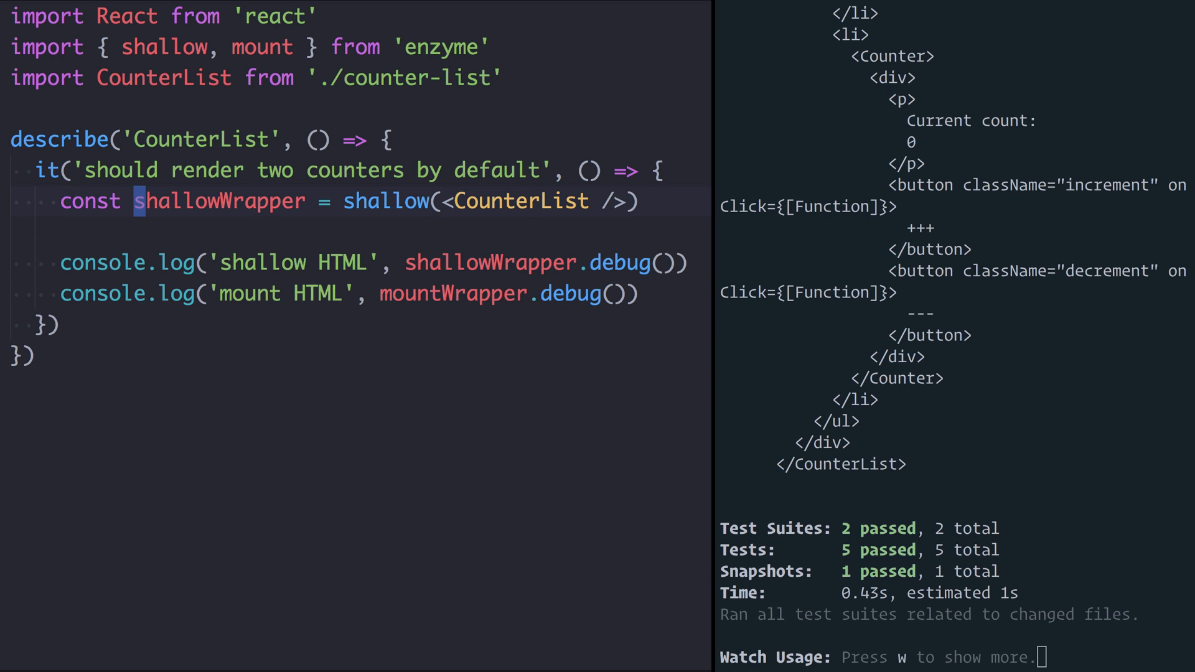
Rename shallowWrapper to wrapper and add const counters = wrapper.find('Counter')
{"action": "type", "text": "wrap"}
{"action": "left_click", "coordinate": [360, 264]}
{"action": "type", "text": "const"}
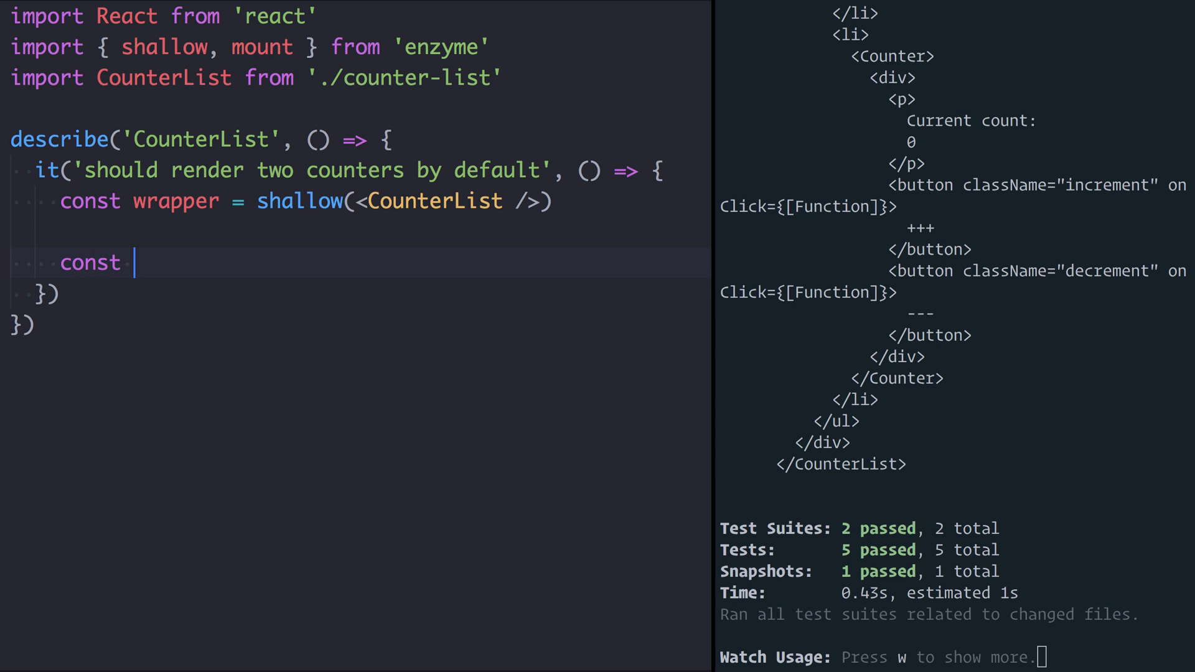
{"action": "type", "text": "counters = wrapper."}
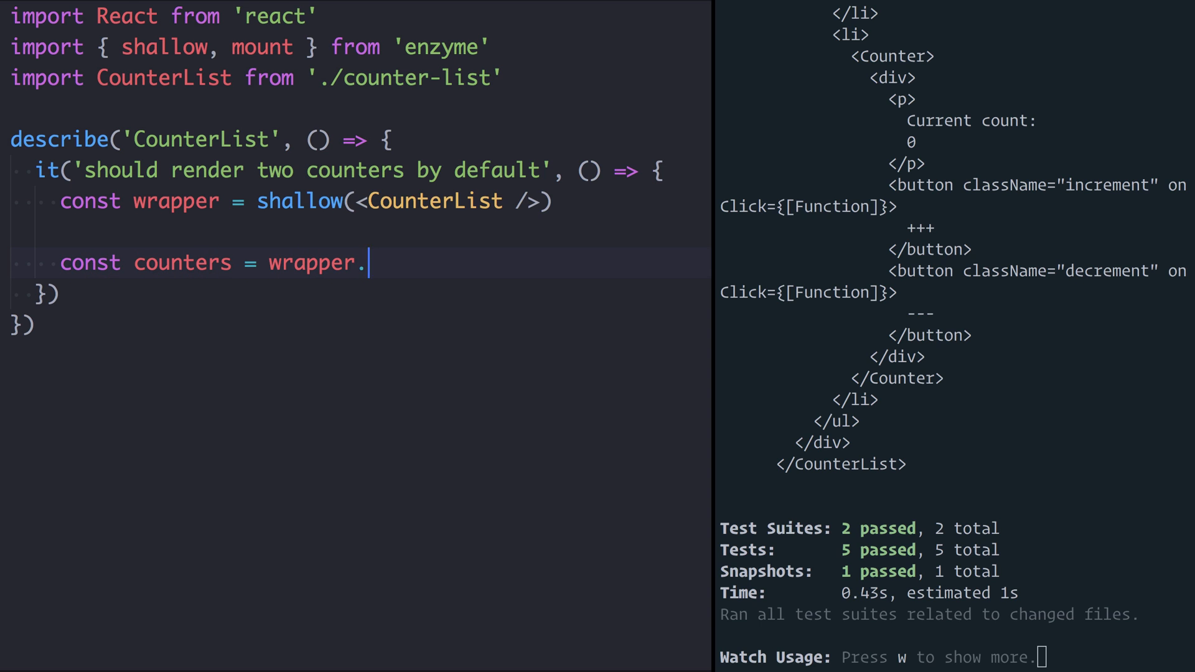
{"action": "type", "text": "find('Counter')"}
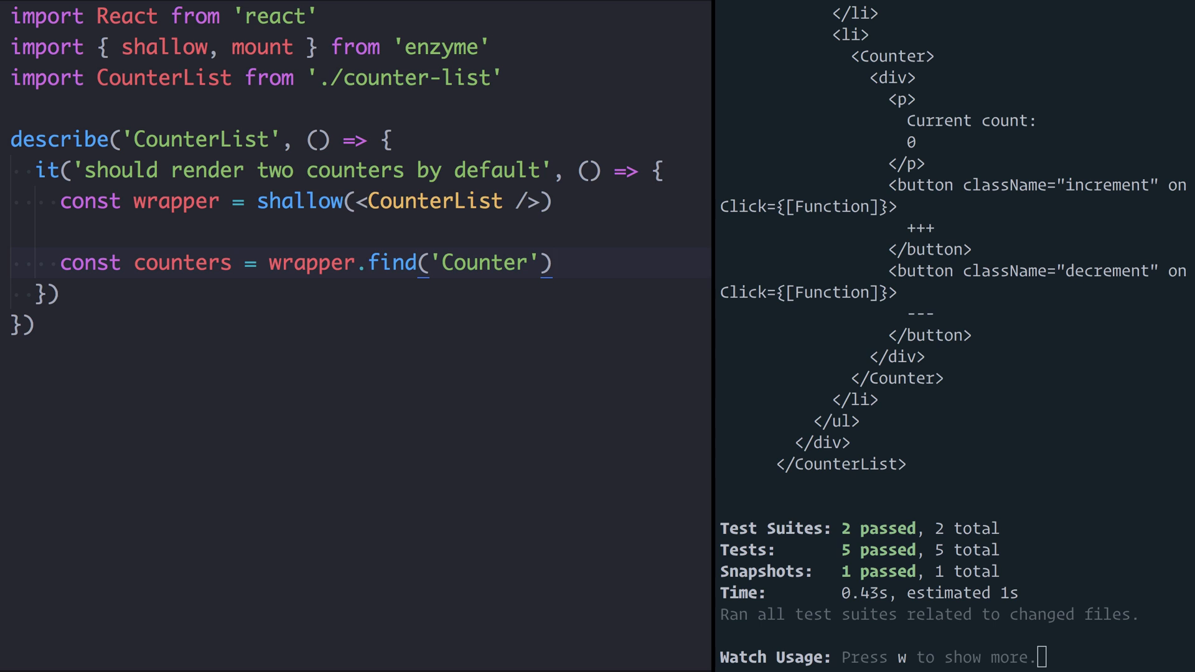
Assert expect(counters.length).toEqual(2) for the default render
{"action": "type", "text": "ex"}
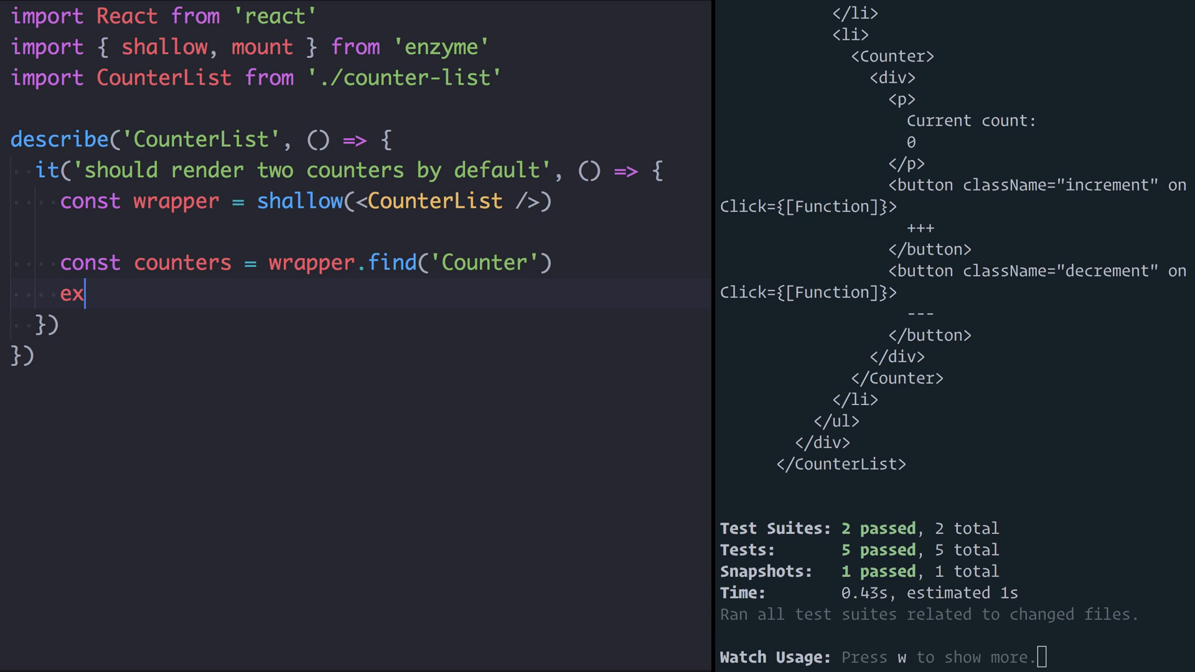
{"action": "type", "text": "pect(counters.len"}
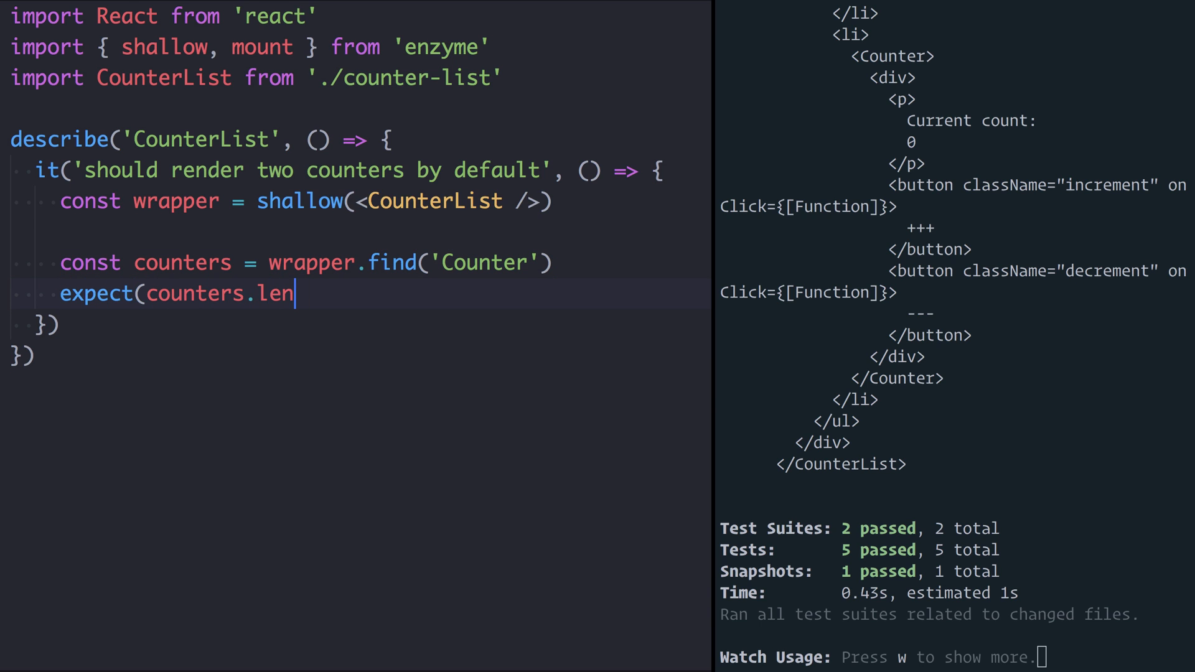
{"action": "type", "text": "gth).toEu"}
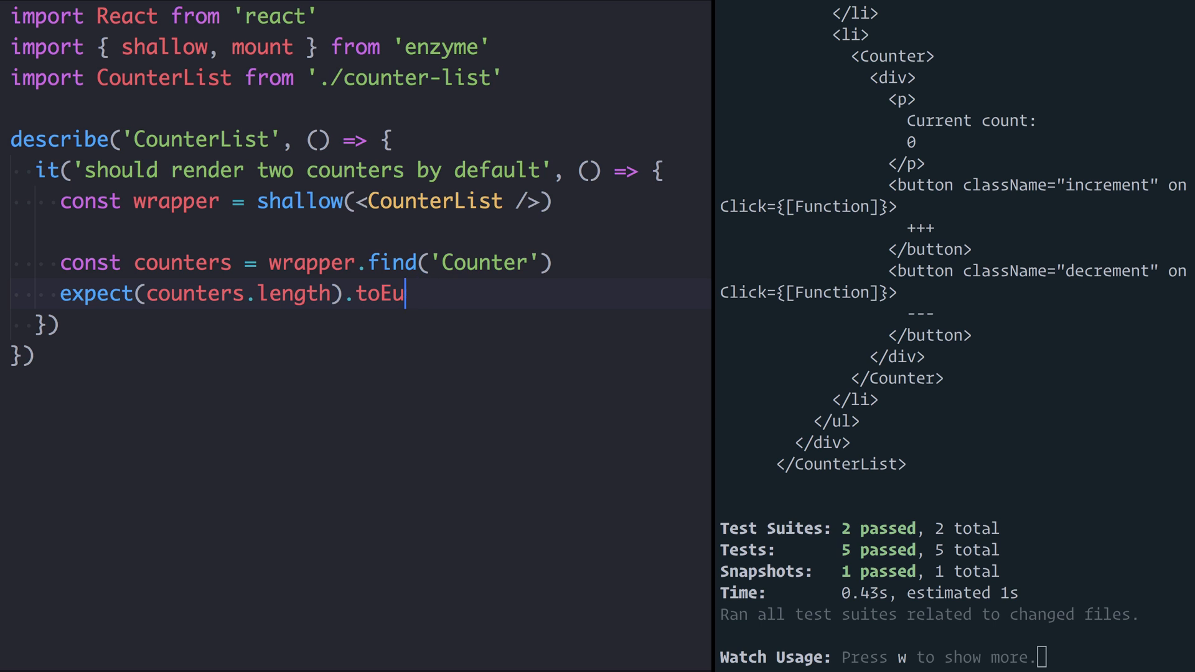
{"action": "type", "text": "qual(2)"}
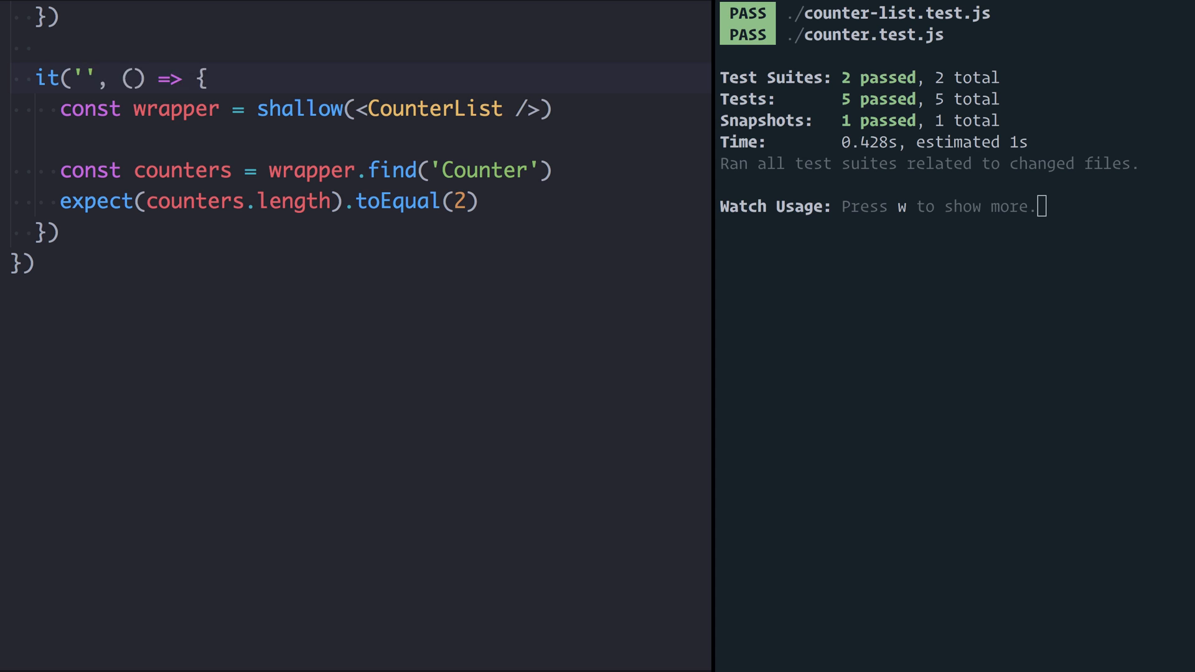
Name the test 'can add more counters when we click the button' and find btn = wrapper.find('button')
{"action": "type", "text": "can add more counters when we click the butto"}
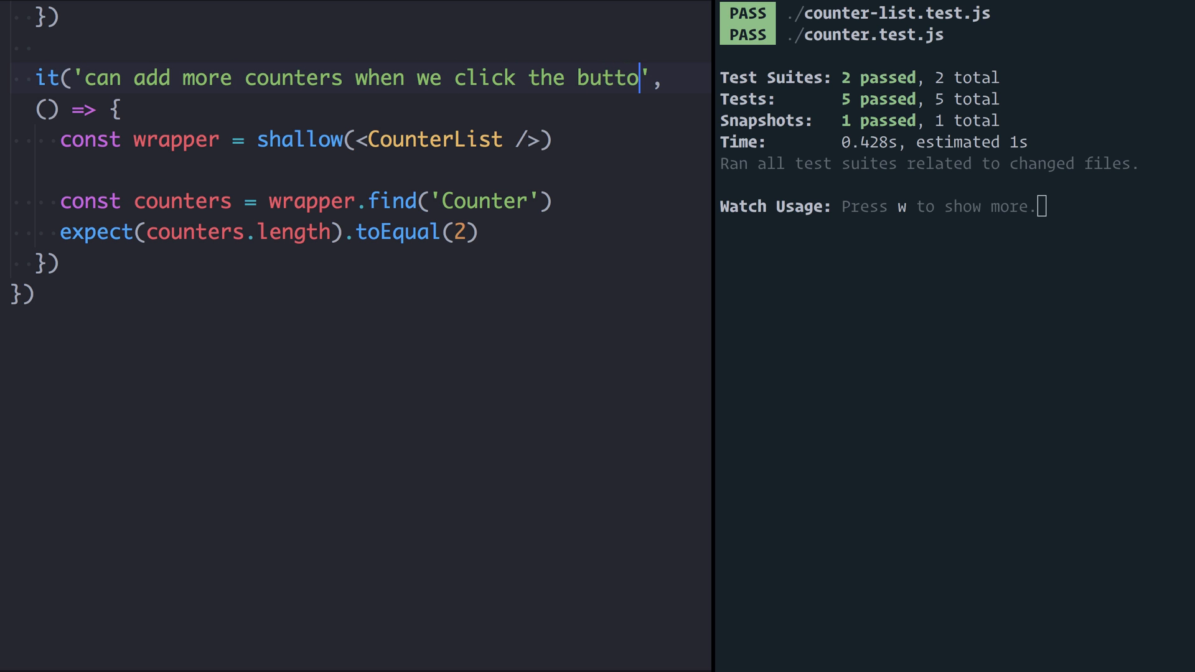
{"action": "type", "text": "n"}
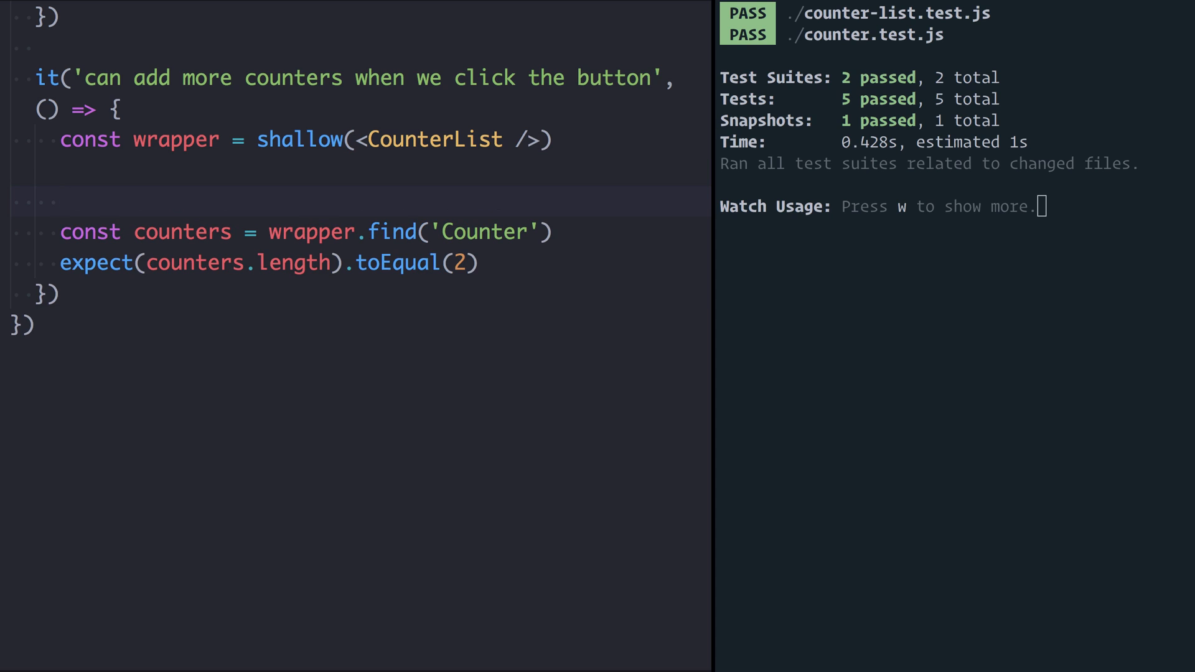
{"action": "type", "text": "const btn = wrapper.find('bu"}
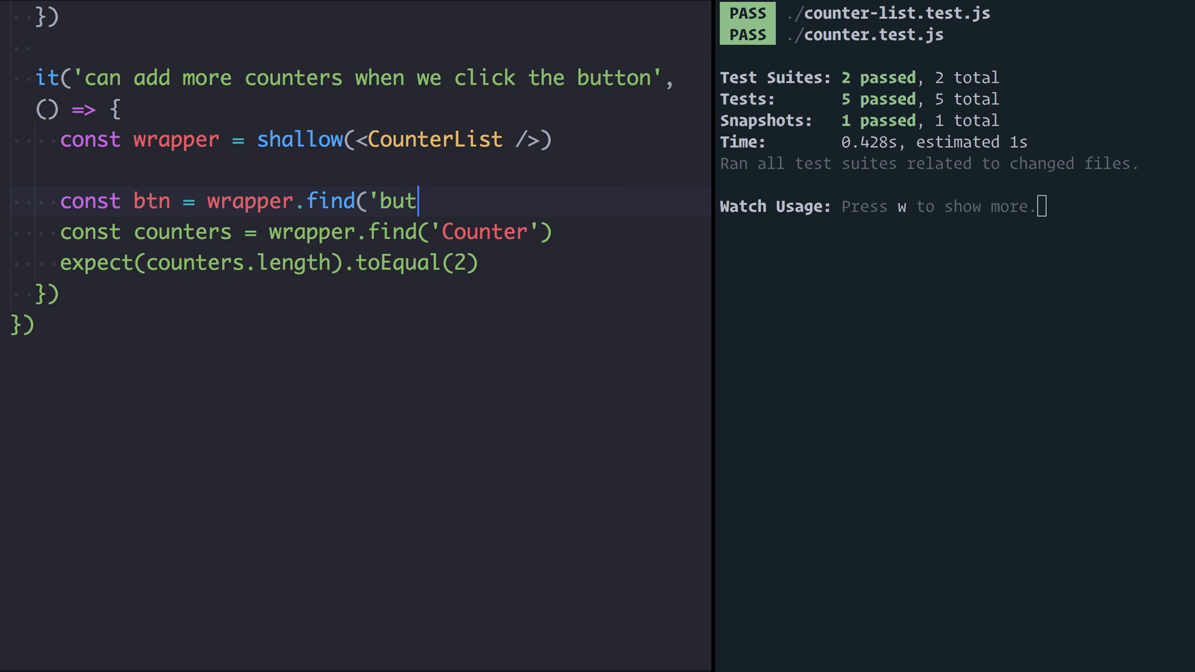
{"action": "type", "text": "ton')"}
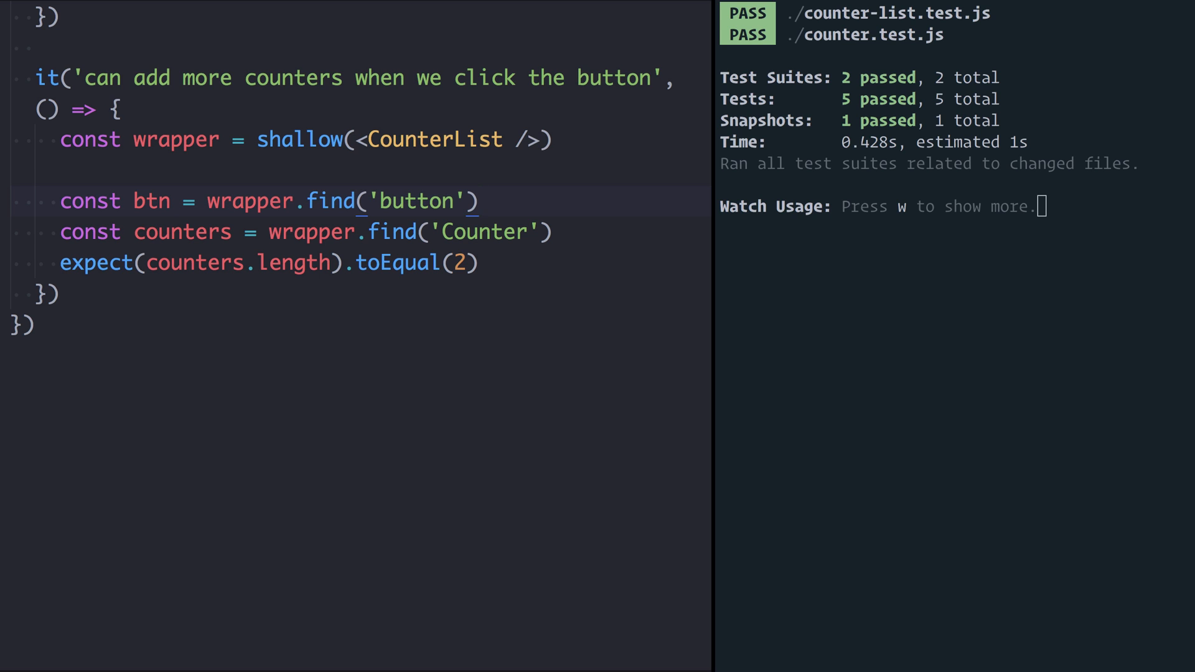
Simulate a click on btn and expect 3 counters
{"action": "type", "text": "btn.sim"}
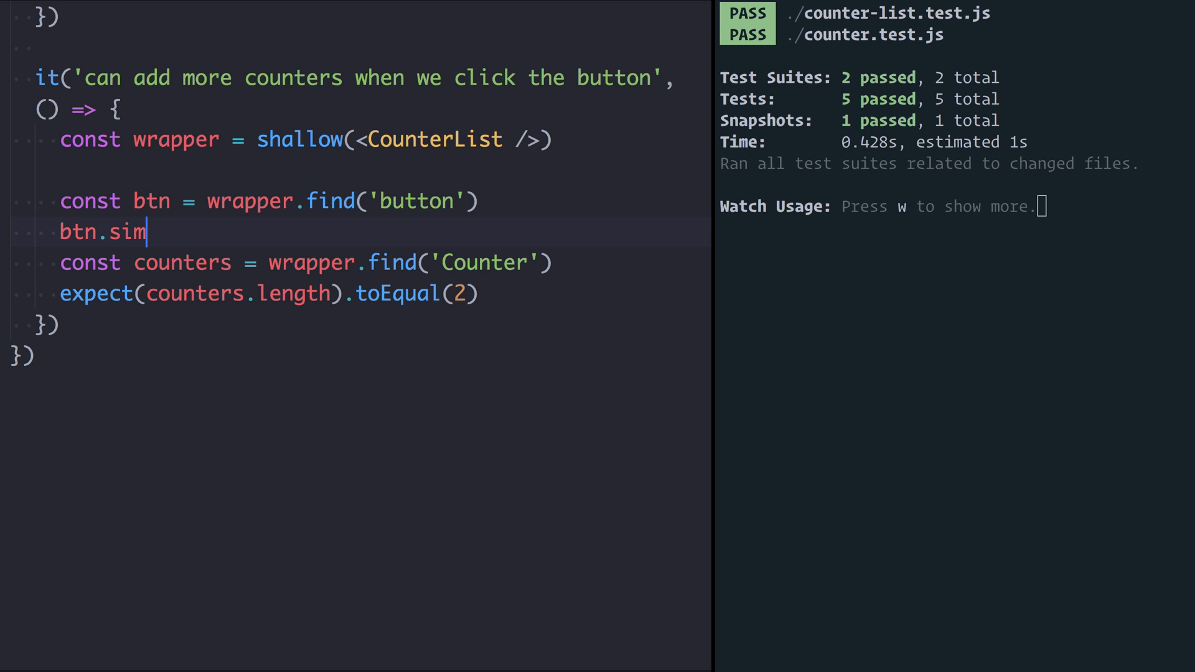
{"action": "type", "text": "ulate('click')"}
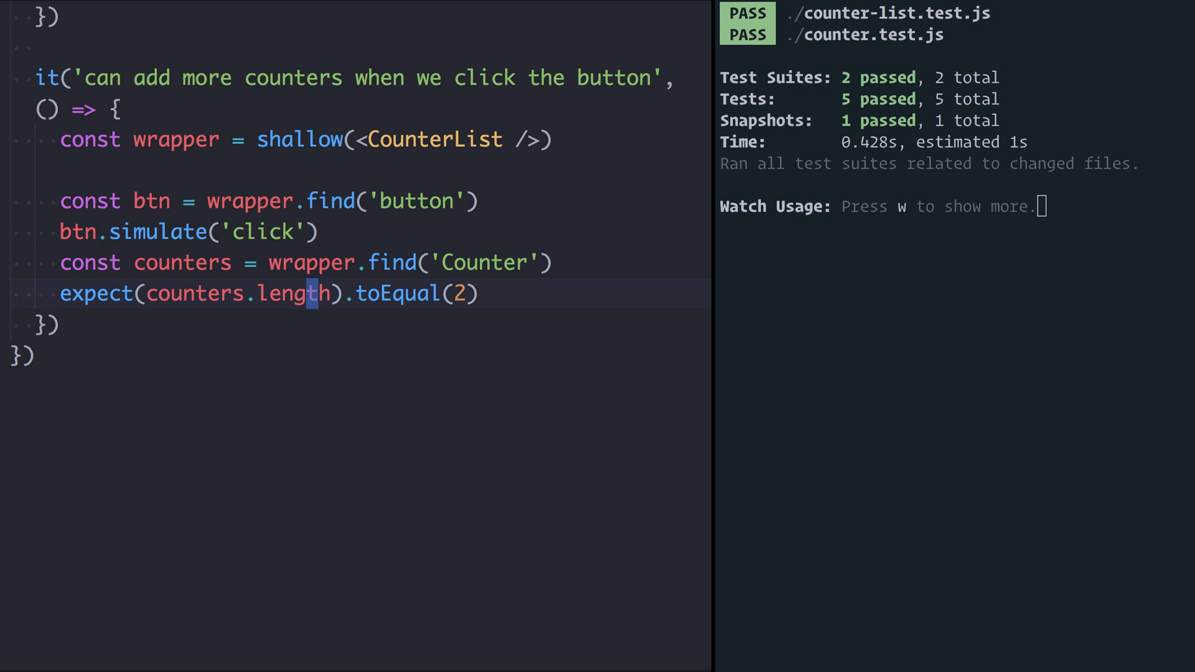
{"action": "type", "text": "3"}
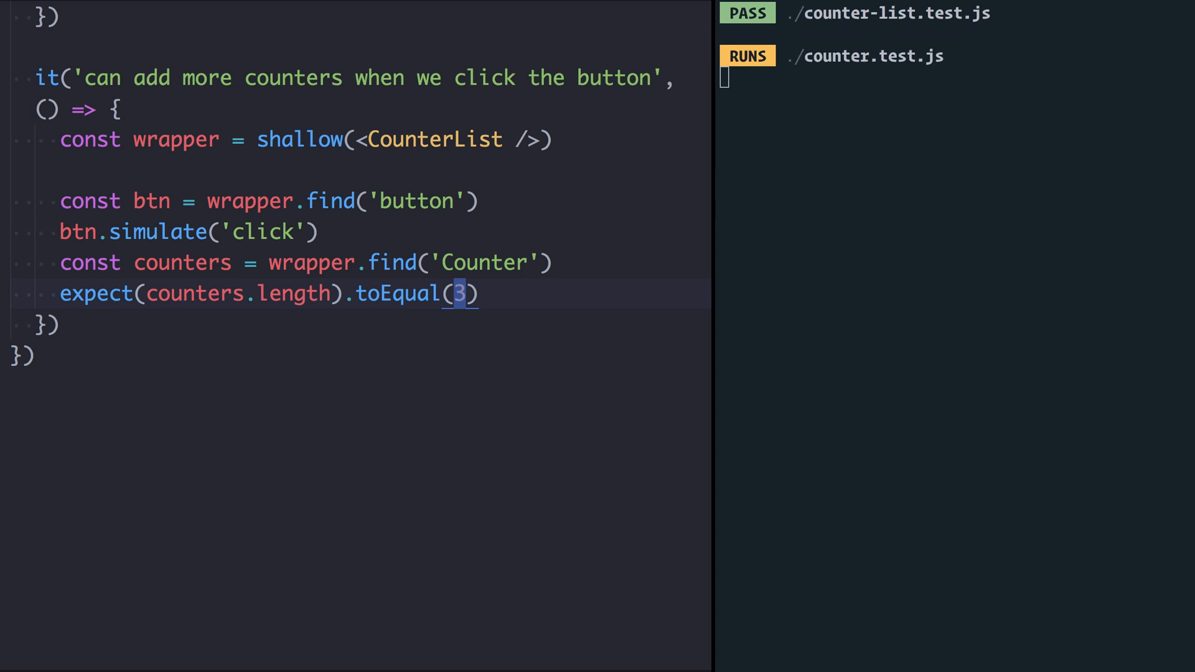